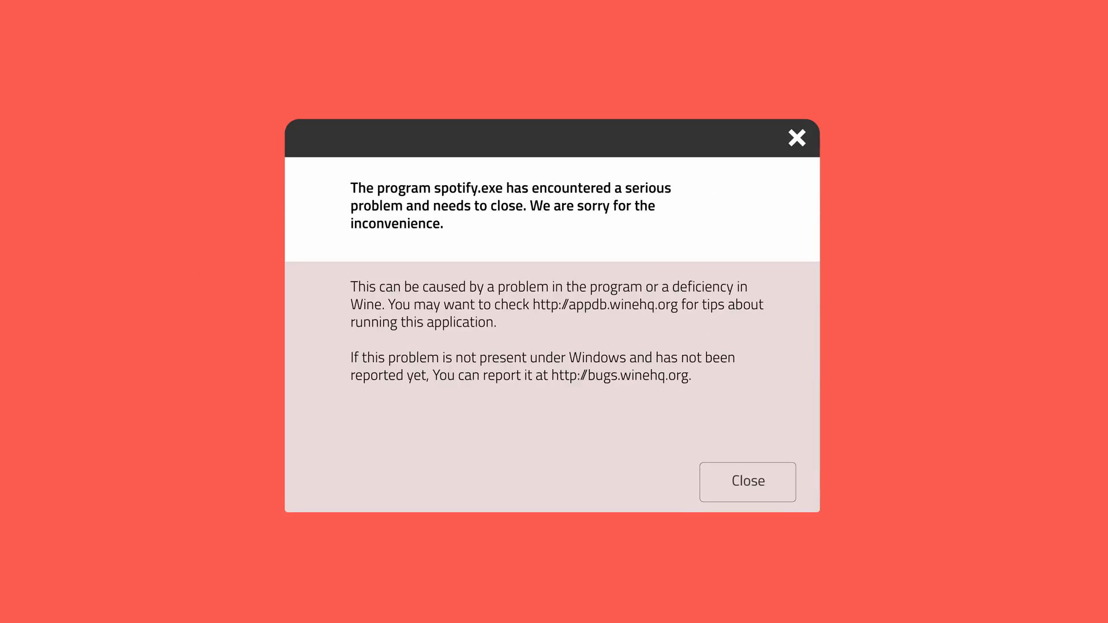
Dismiss the spotify.exe crash message and show Counter Strike: Global Offensive in the Steam library
click(747, 482)
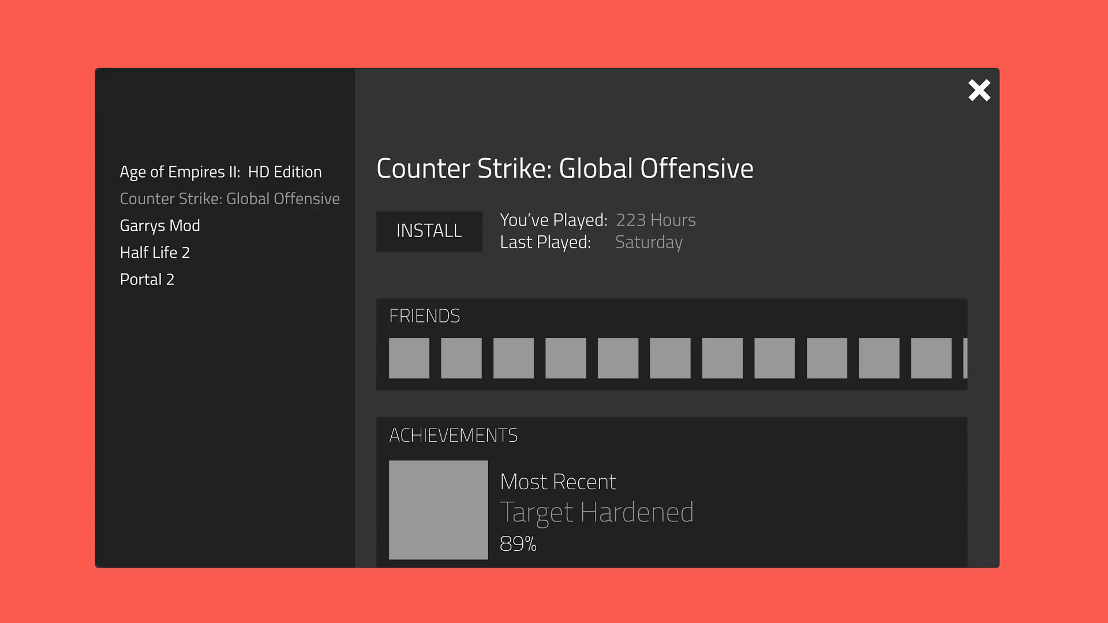
Scroll the Steam Play supported games announcement, then view Steam Play settings with Proton 3.7.3
click(979, 91)
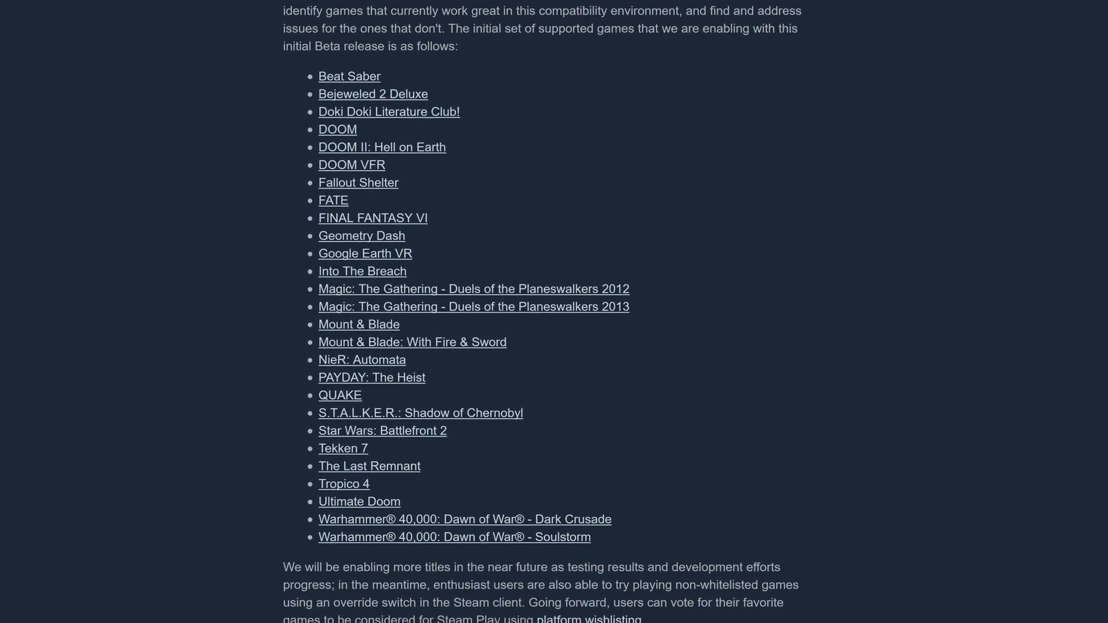
scroll(down, 3)
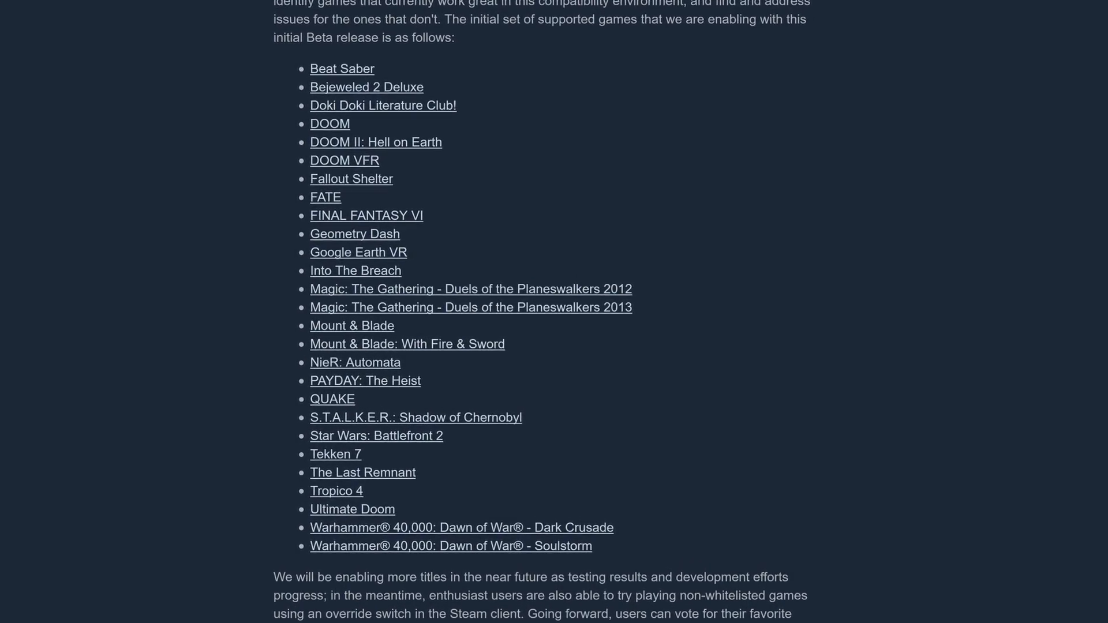
scroll(down, 3)
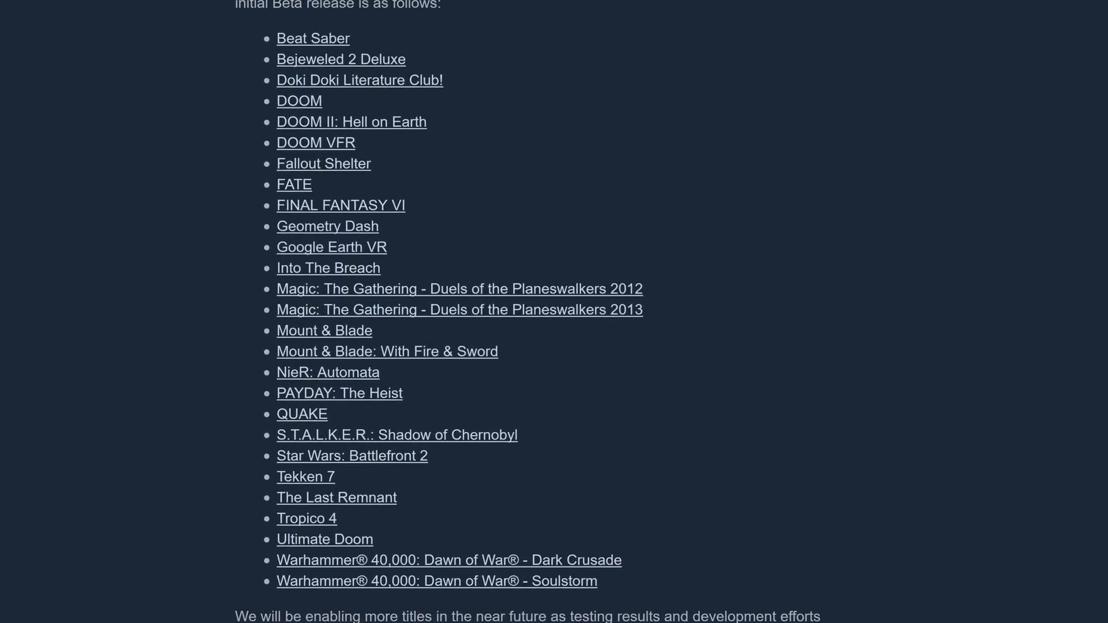
scroll(up, 3)
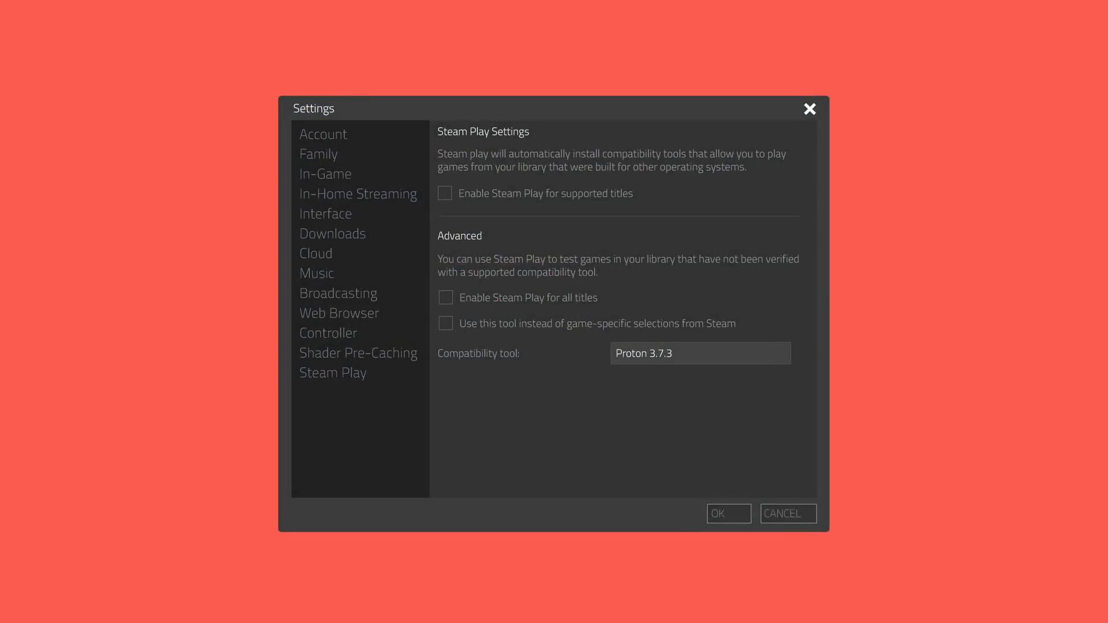
Close Steam Settings and view the Proton GitHub issues list, including Max Payne reports
click(809, 109)
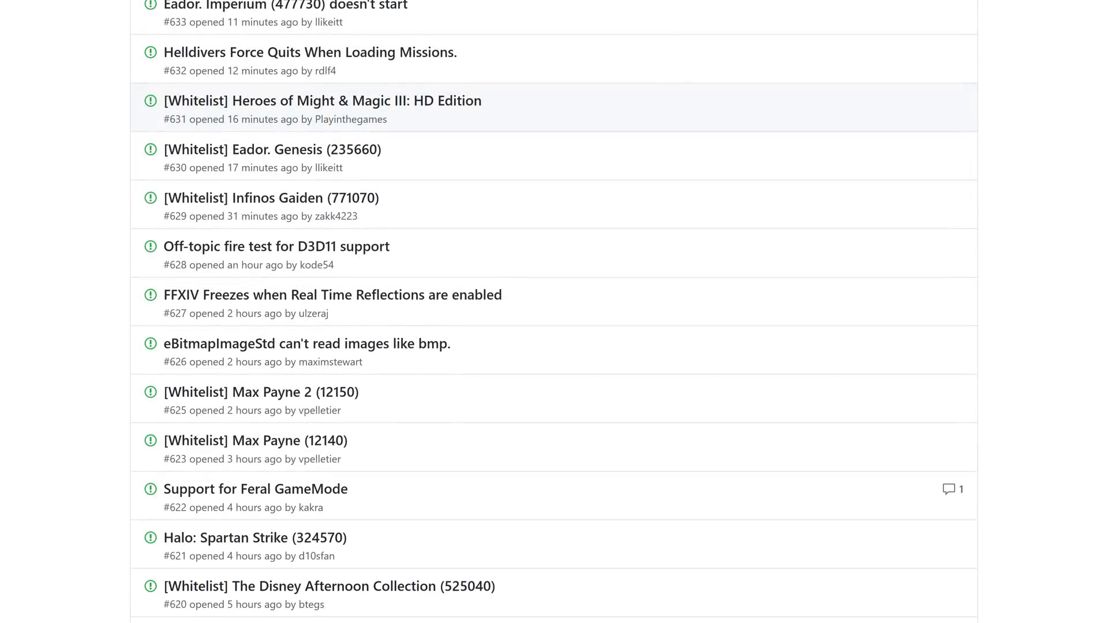
scroll(down, 3)
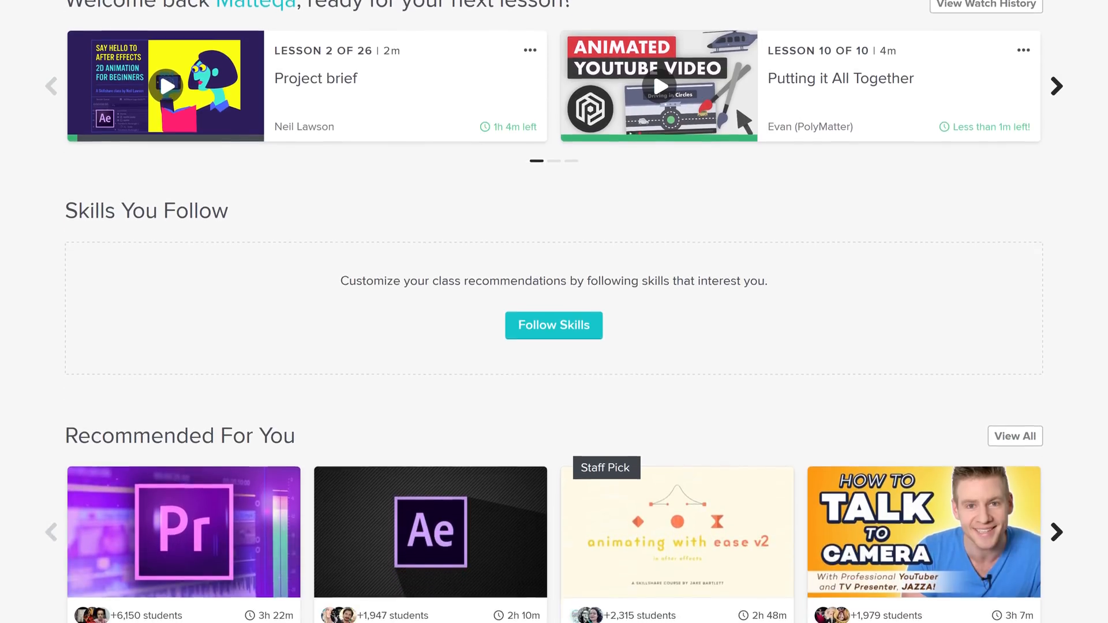
scroll(down, 3)
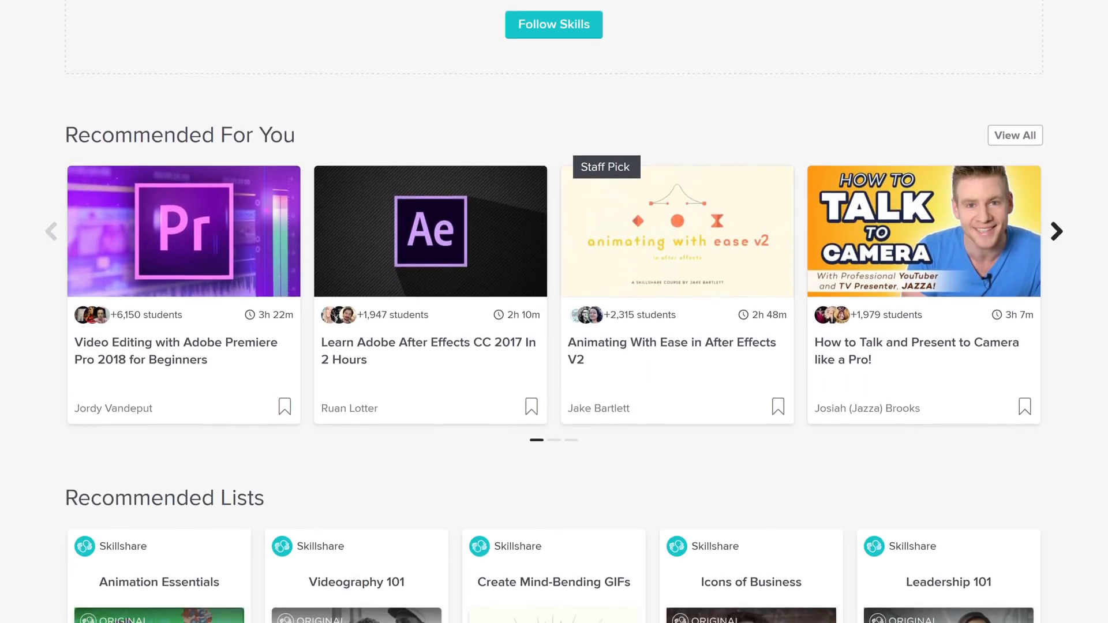